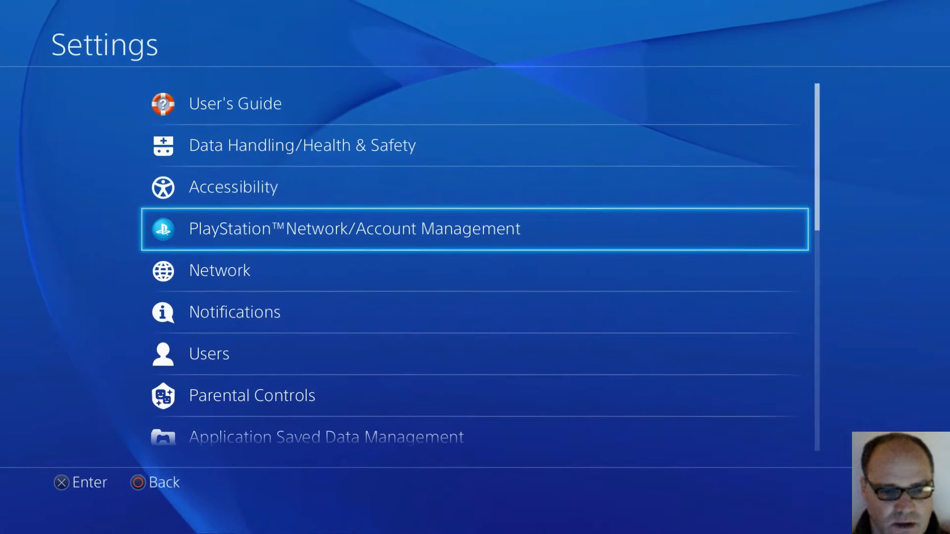
Step: Scroll down through the Settings list before heading back to the home screen
{"action": "scroll", "scroll_direction": "down", "scroll_amount": 3}
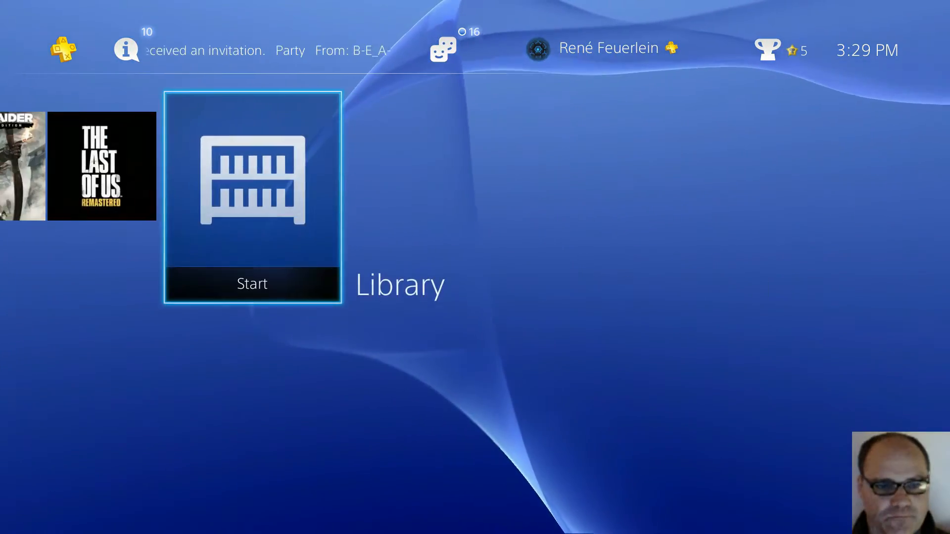
Step: Show only Games in the Library and browse down the installed titles and back to the top
{"action": "left_click", "coordinate": [251, 197]}
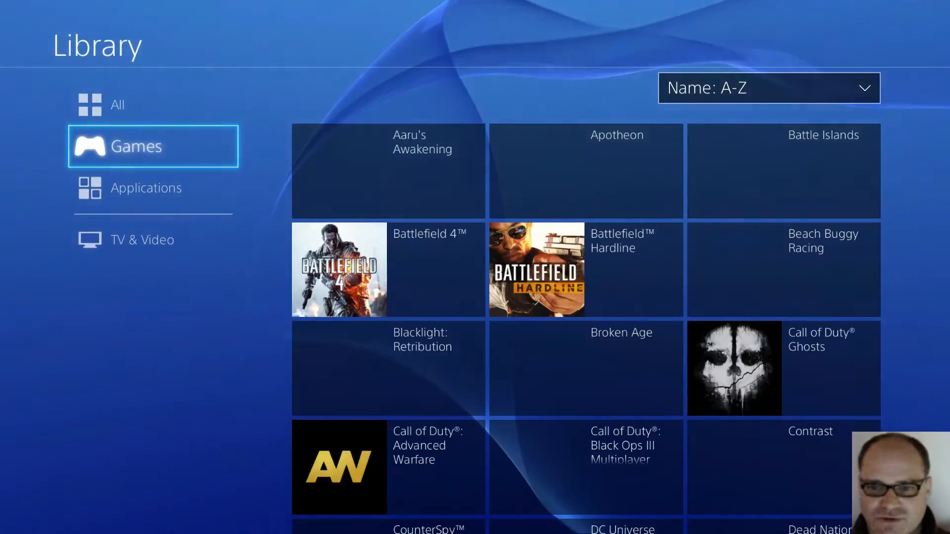
{"action": "left_click", "coordinate": [137, 146]}
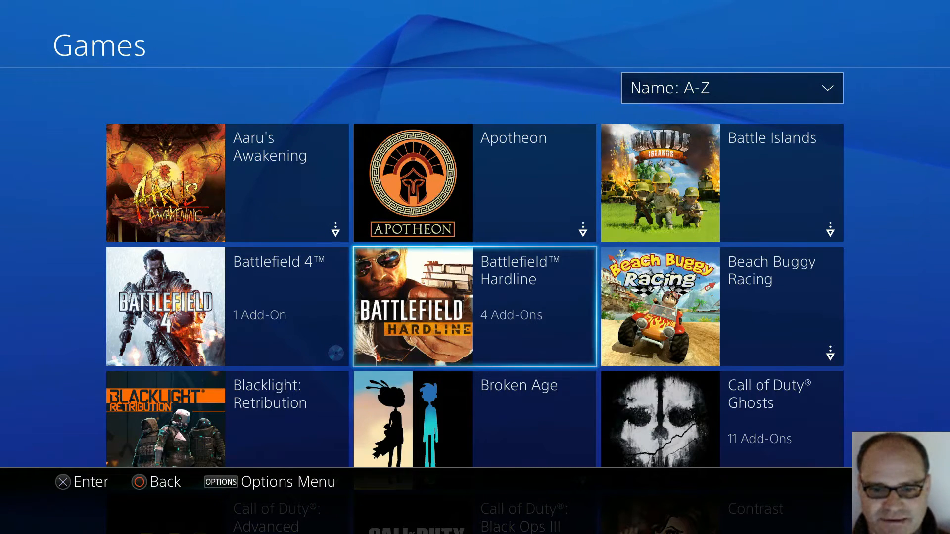
{"action": "scroll", "scroll_direction": "down", "scroll_amount": 3}
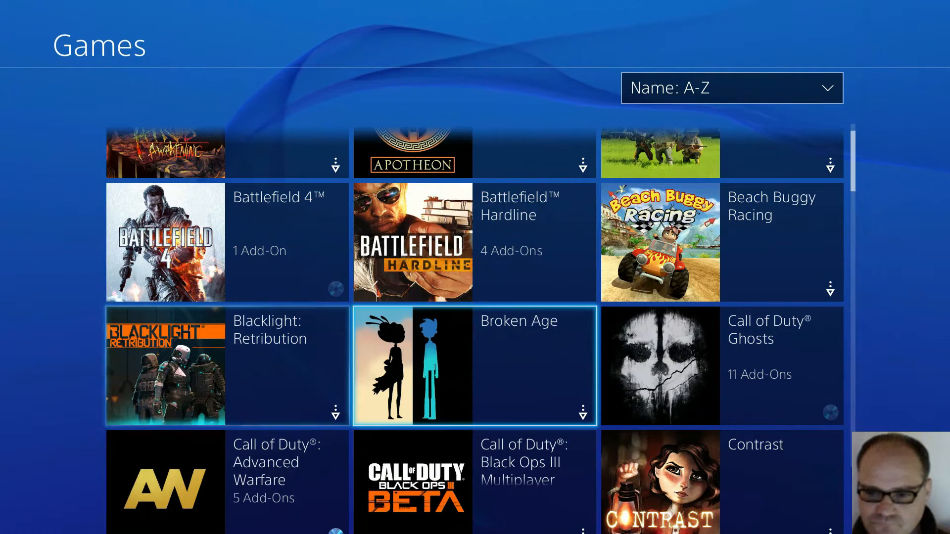
{"action": "scroll", "scroll_direction": "down", "scroll_amount": 3}
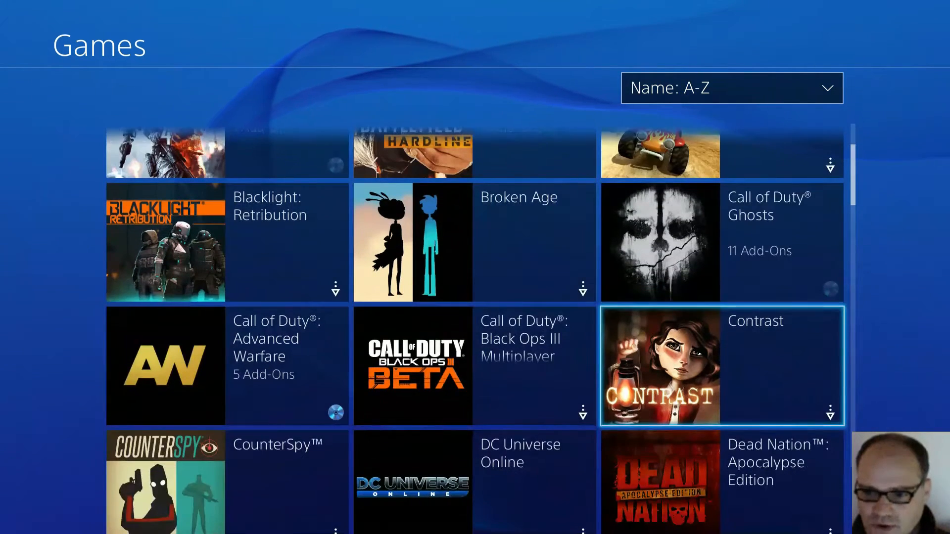
{"action": "scroll", "scroll_direction": "down", "scroll_amount": 3}
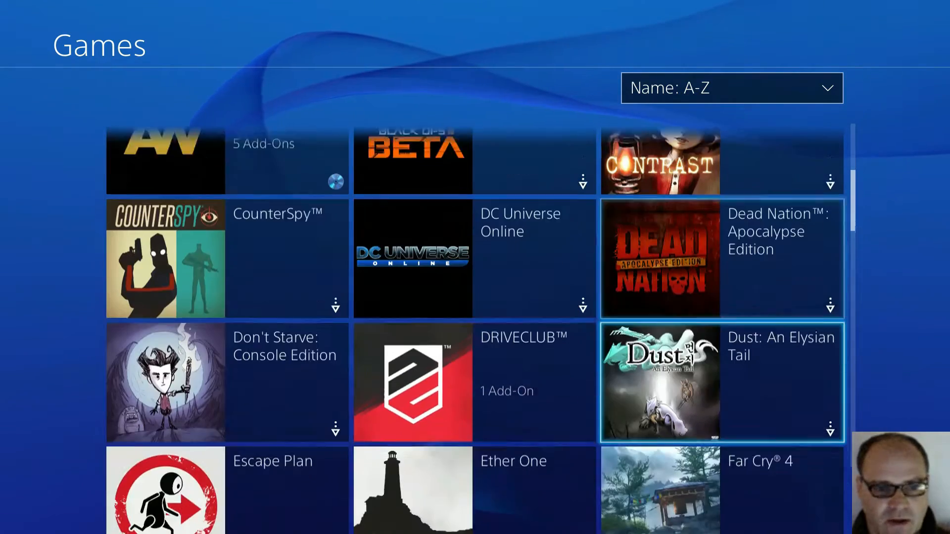
{"action": "scroll", "scroll_direction": "up", "scroll_amount": 3}
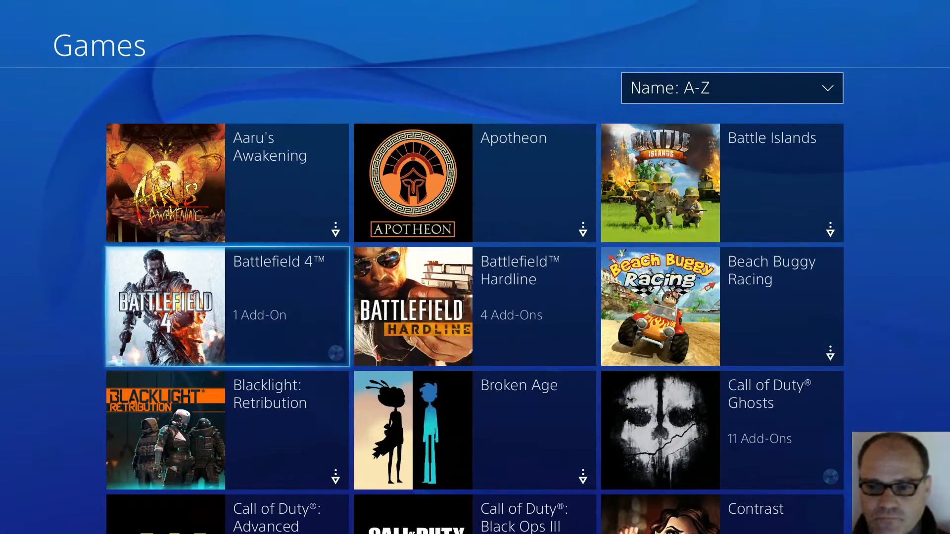
Step: Check the install size and version details of Battlefield 4 and Battlefield Hardline
{"action": "key", "text": "options"}
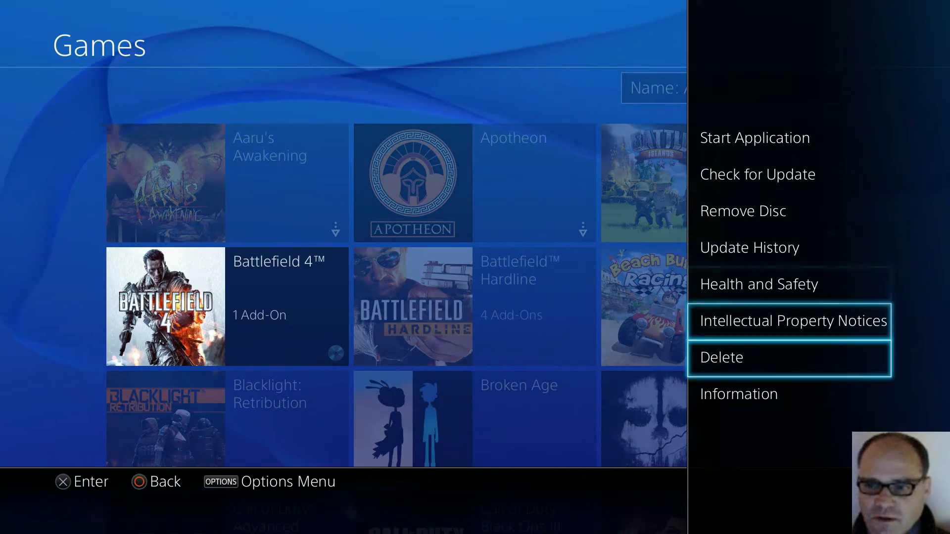
{"action": "left_click", "coordinate": [738, 393]}
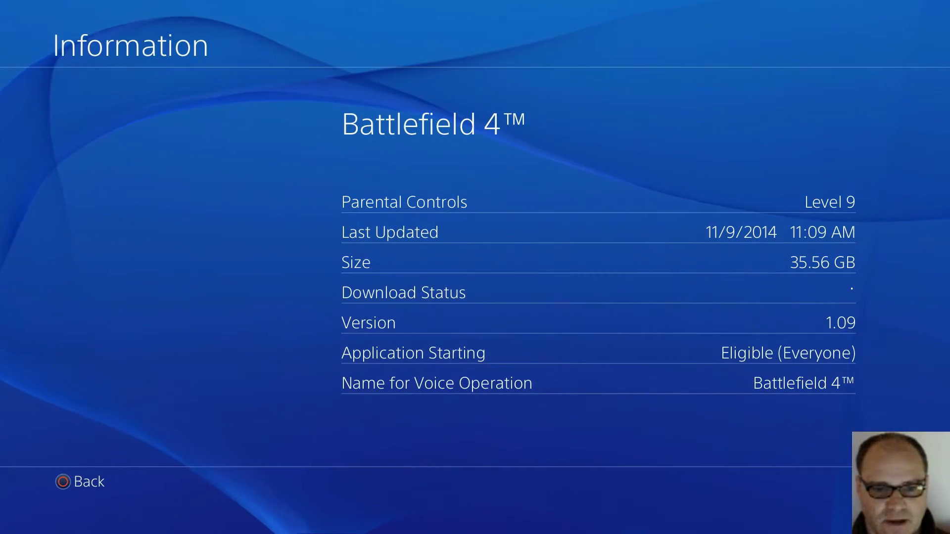
{"action": "left_click", "coordinate": [65, 481]}
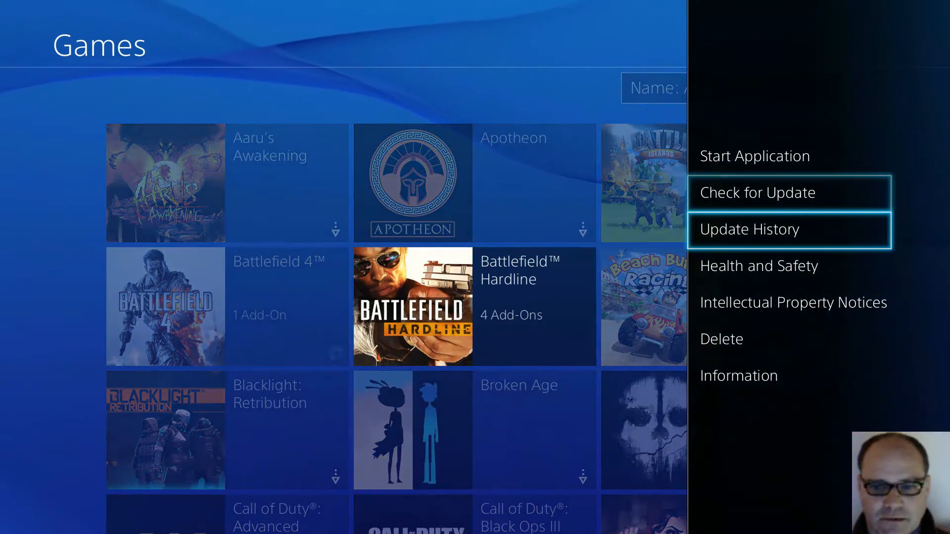
{"action": "left_click", "coordinate": [738, 376]}
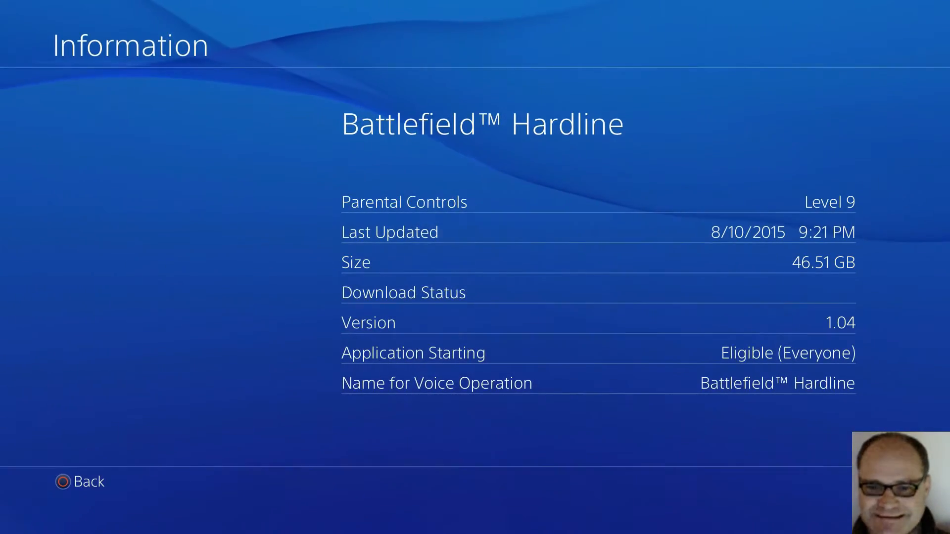
{"action": "left_click", "coordinate": [79, 481]}
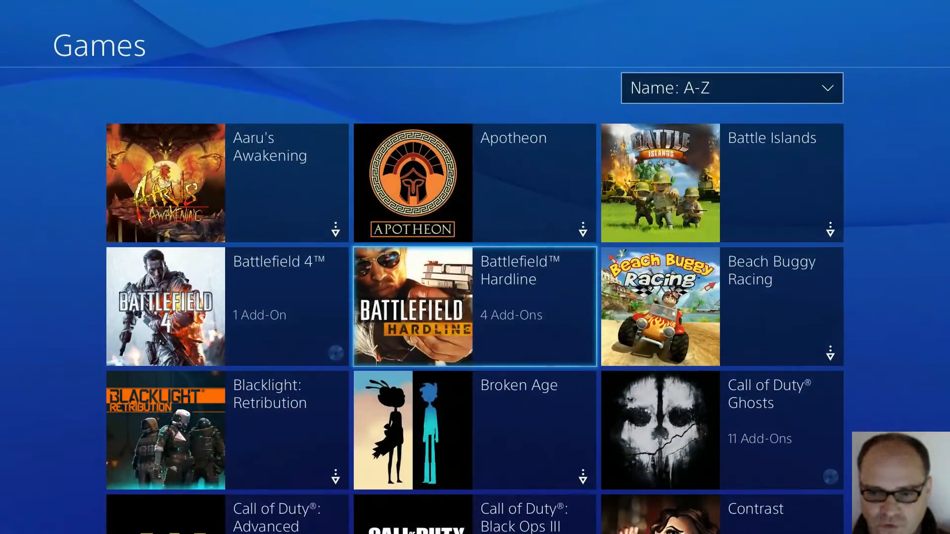
Step: Check the install size of Call of Duty: Advanced Warfare, then leave the details for home
{"action": "scroll", "scroll_direction": "down", "scroll_amount": 3}
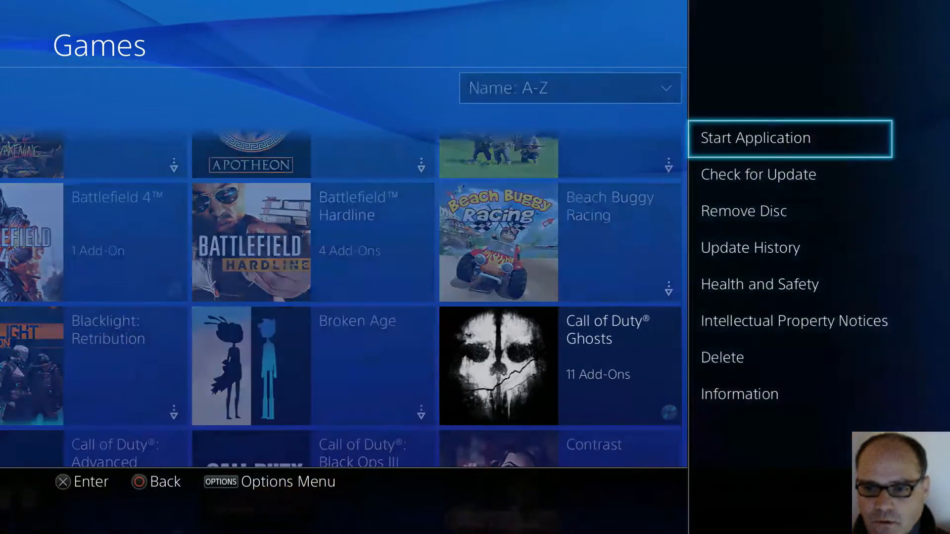
{"action": "left_click", "coordinate": [739, 393]}
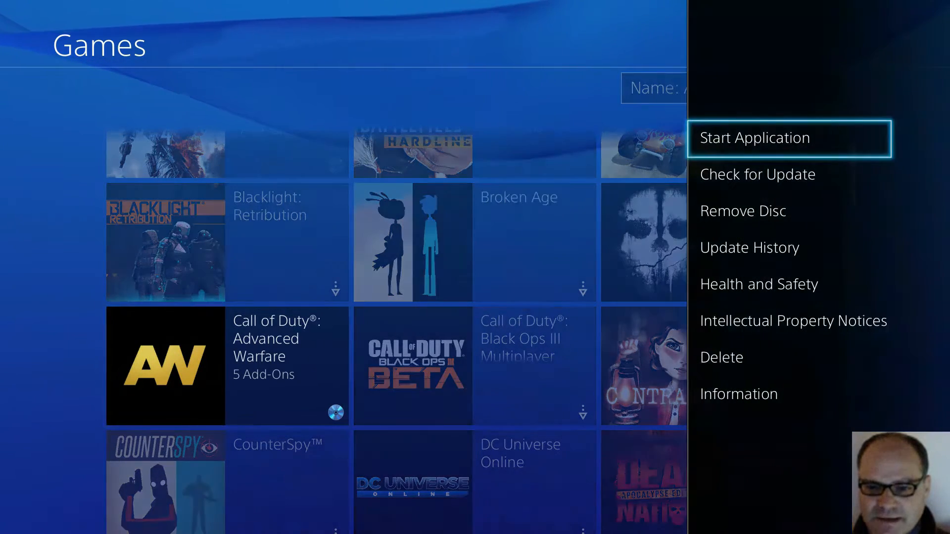
{"action": "left_click", "coordinate": [738, 393]}
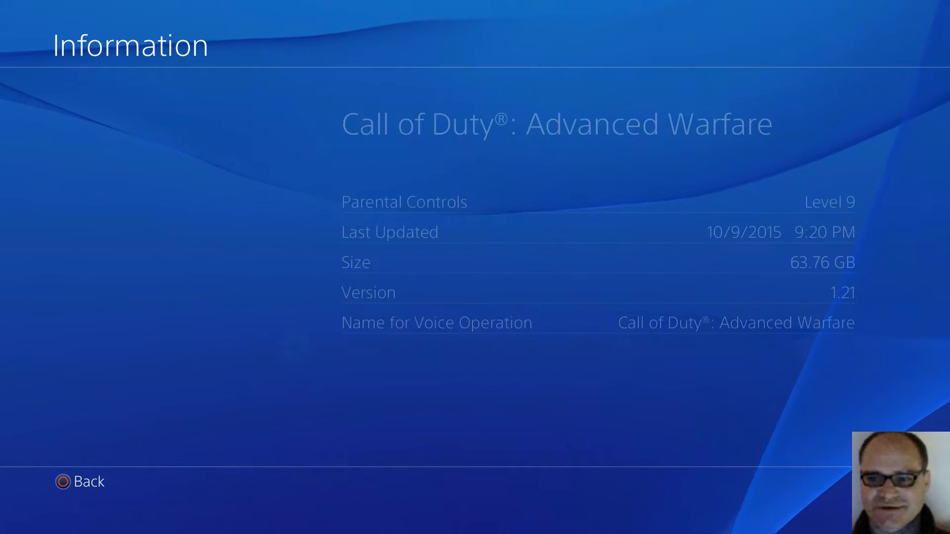
{"action": "left_click", "coordinate": [79, 482]}
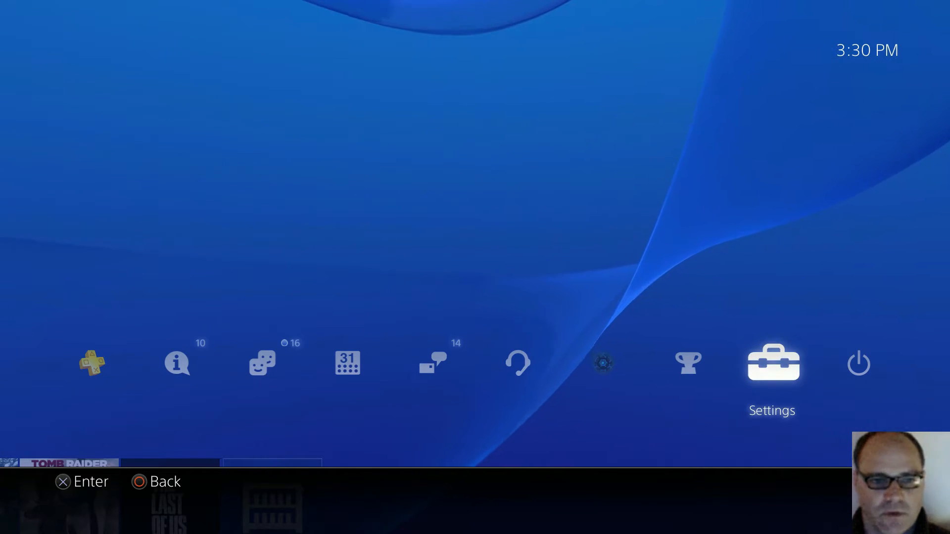
Step: Go into Settings > System and reach the Back Up and Restore choices
{"action": "left_click", "coordinate": [771, 364]}
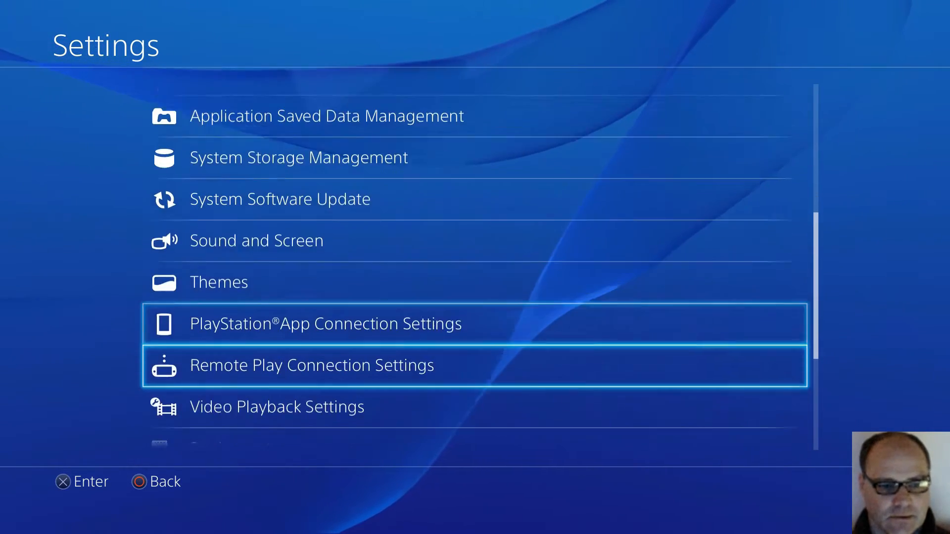
{"action": "scroll", "scroll_direction": "down", "scroll_amount": 3}
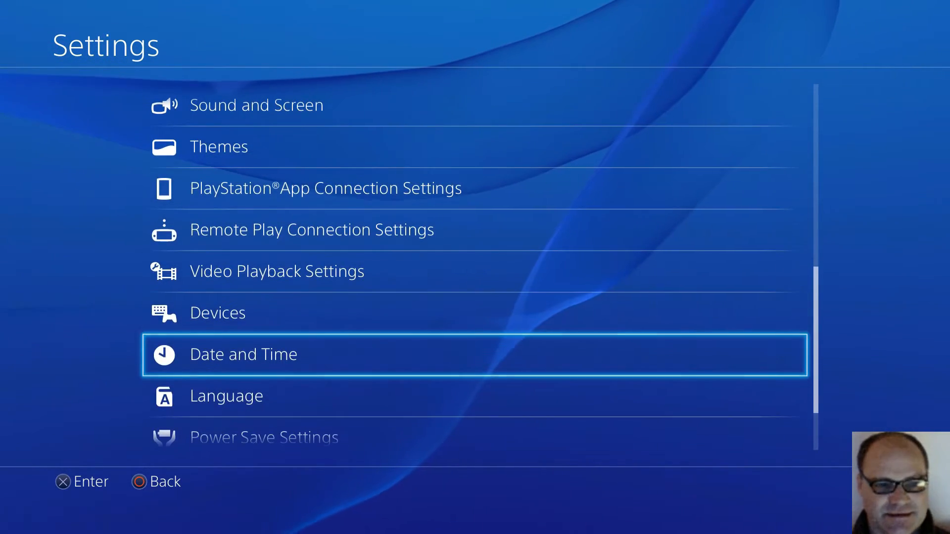
{"action": "scroll", "scroll_direction": "down", "scroll_amount": 3}
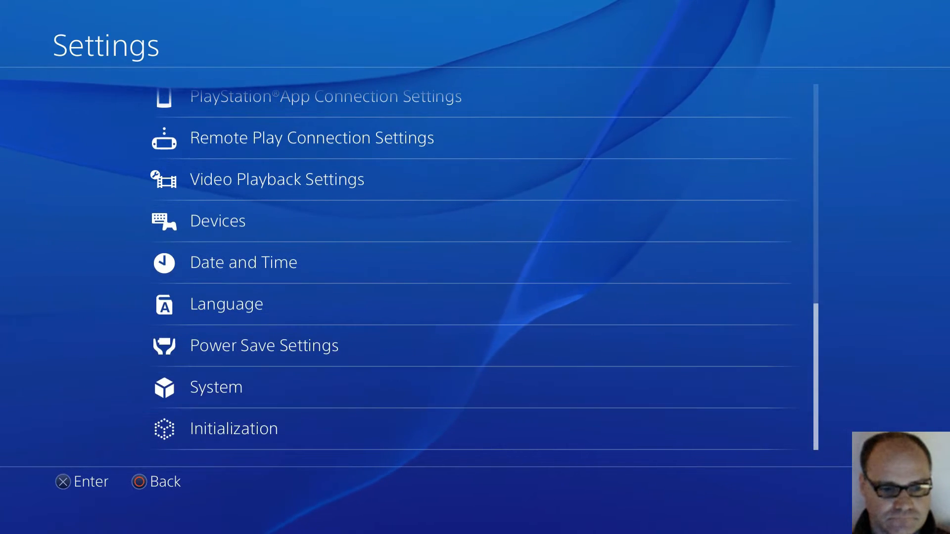
{"action": "left_click", "coordinate": [216, 386]}
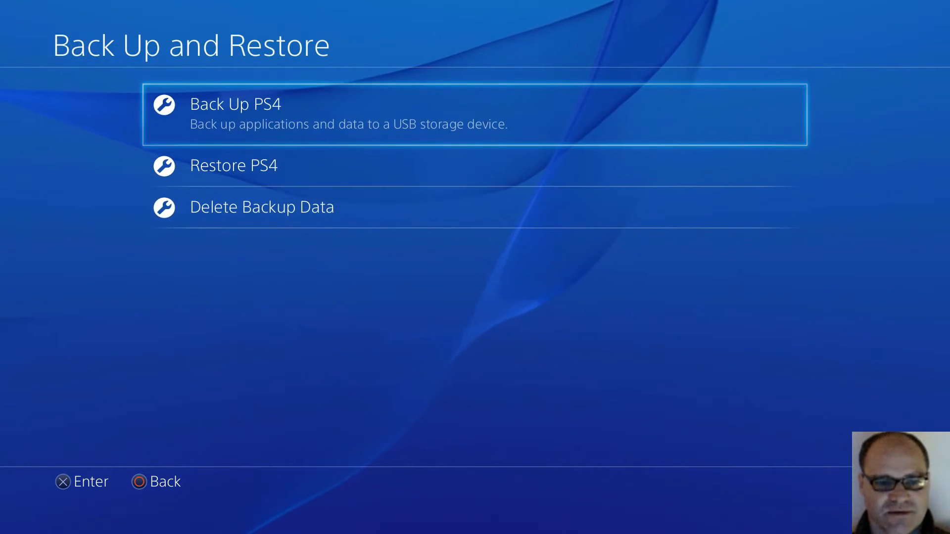
Step: Back up 1.06 GB to USB, accepting trophies are skipped and excluding installed applications
{"action": "left_click", "coordinate": [236, 114]}
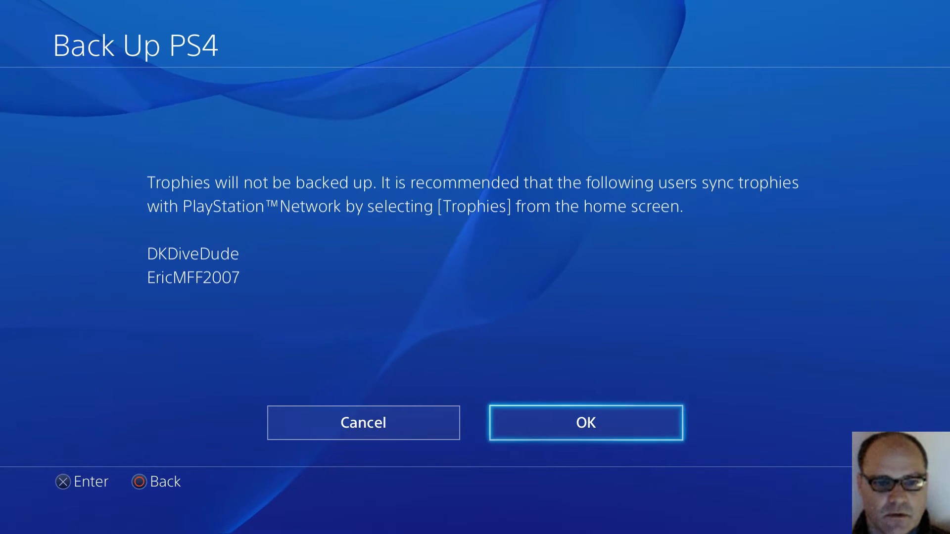
{"action": "left_click", "coordinate": [584, 423]}
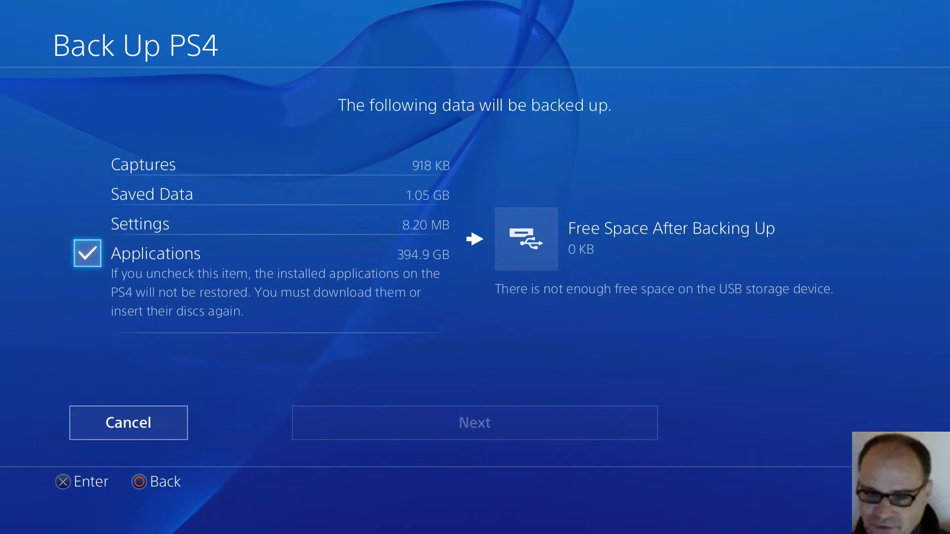
{"action": "left_click", "coordinate": [87, 253]}
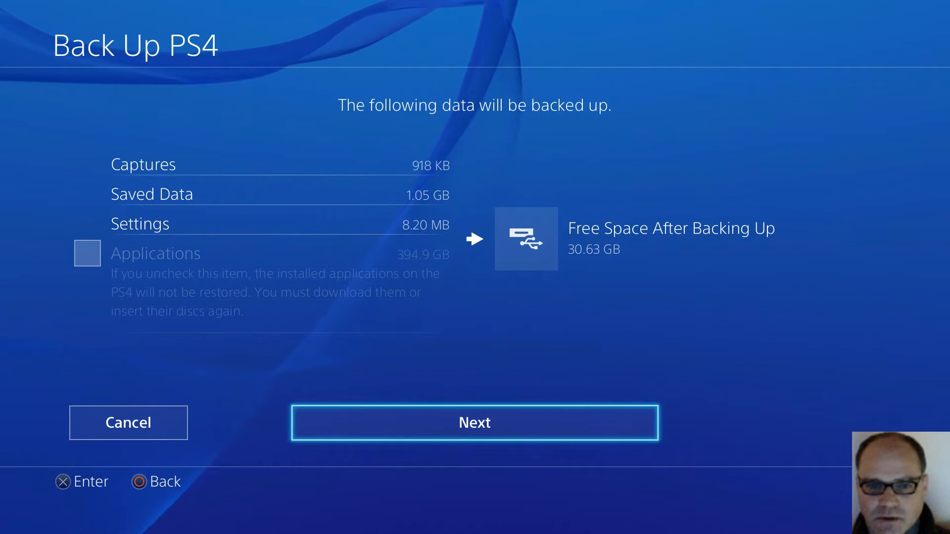
{"action": "left_click", "coordinate": [474, 422]}
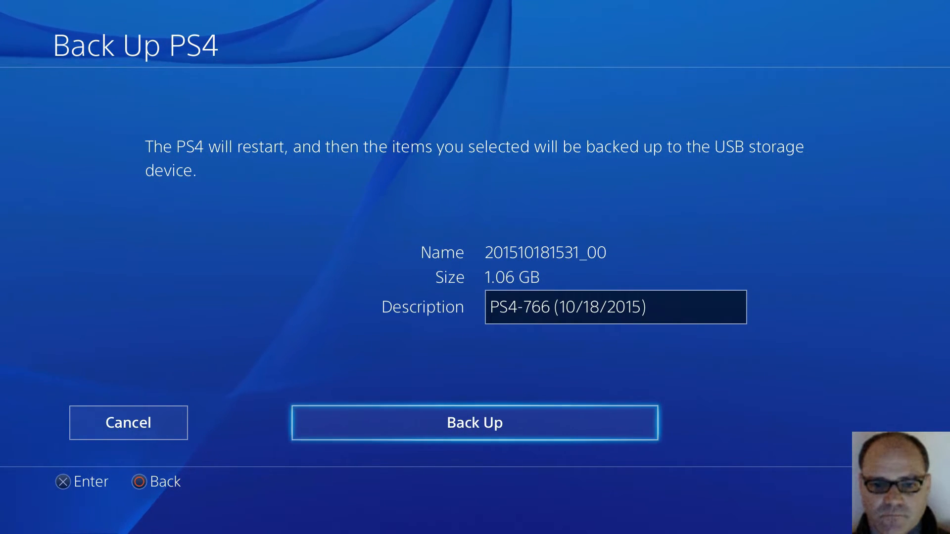
{"action": "left_click", "coordinate": [473, 422]}
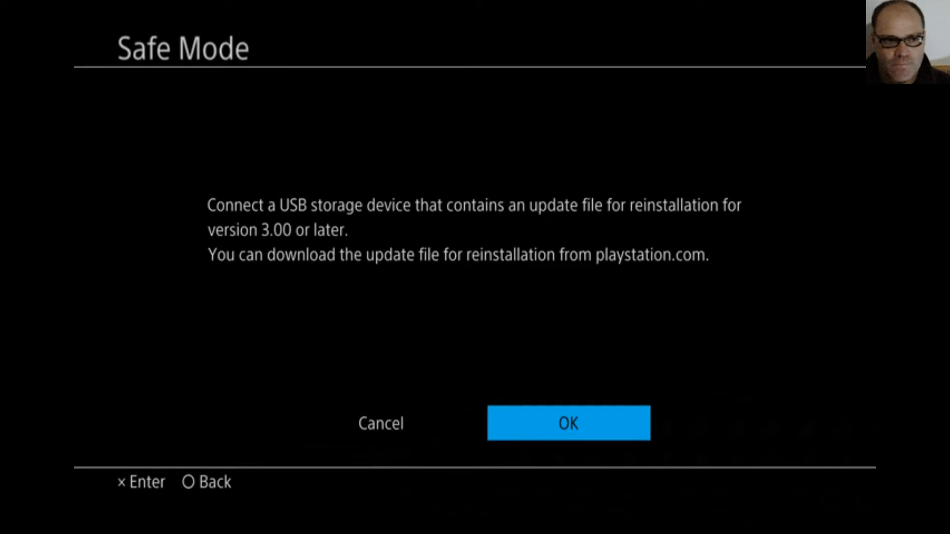
Step: Proceed with reinstalling the system software from the USB update file in Safe Mode
{"action": "left_click", "coordinate": [568, 423]}
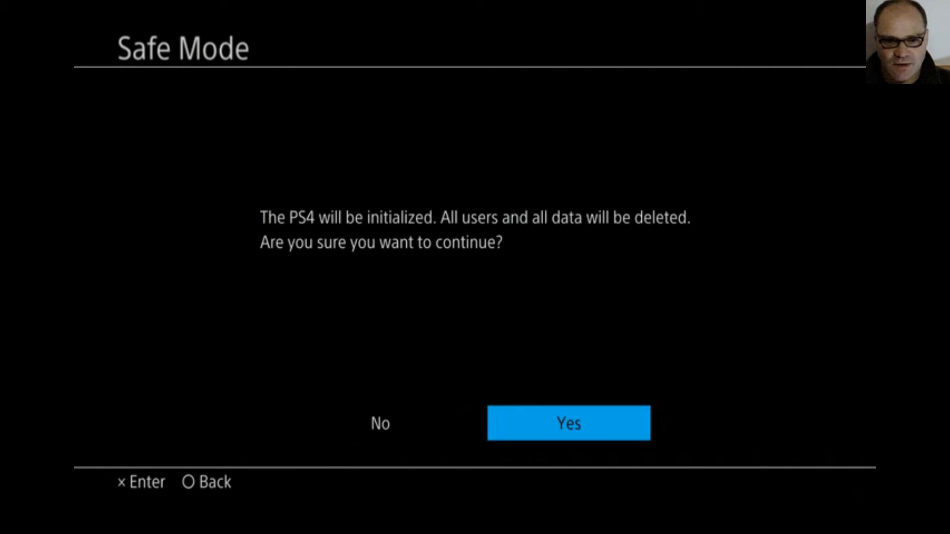
Step: Answer Yes to initializing the console and deleting all users and data
{"action": "left_click", "coordinate": [568, 422]}
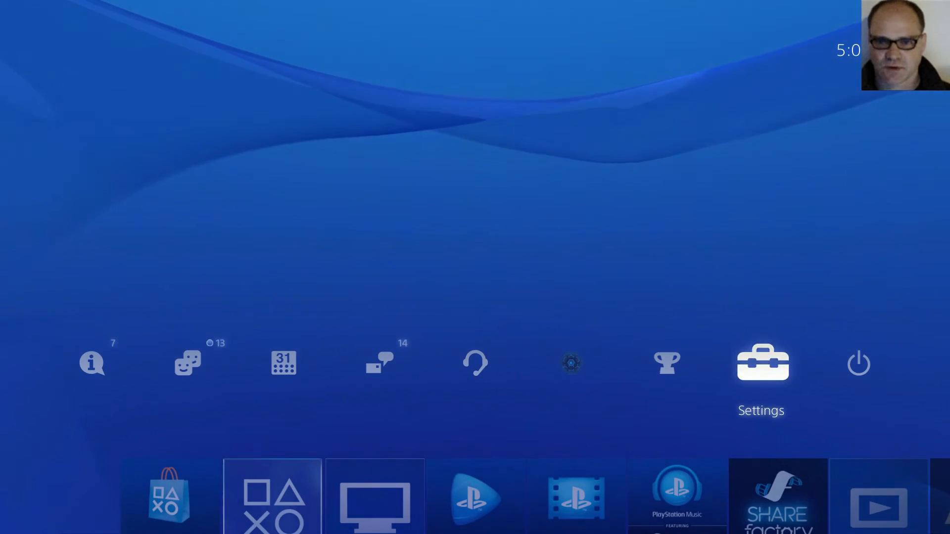
Step: Go into Settings and bring up System Storage Management to see the new drive's capacity
{"action": "left_click", "coordinate": [760, 363]}
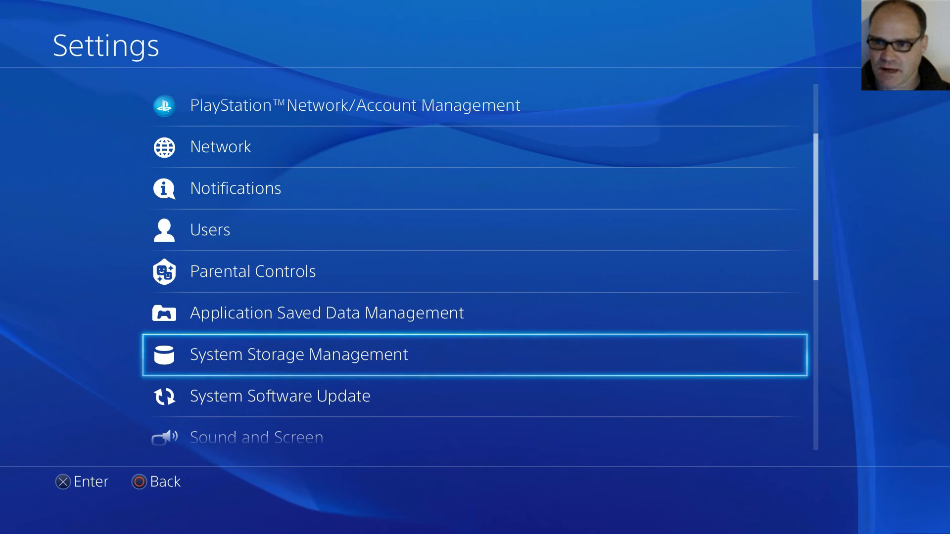
{"action": "left_click", "coordinate": [297, 354]}
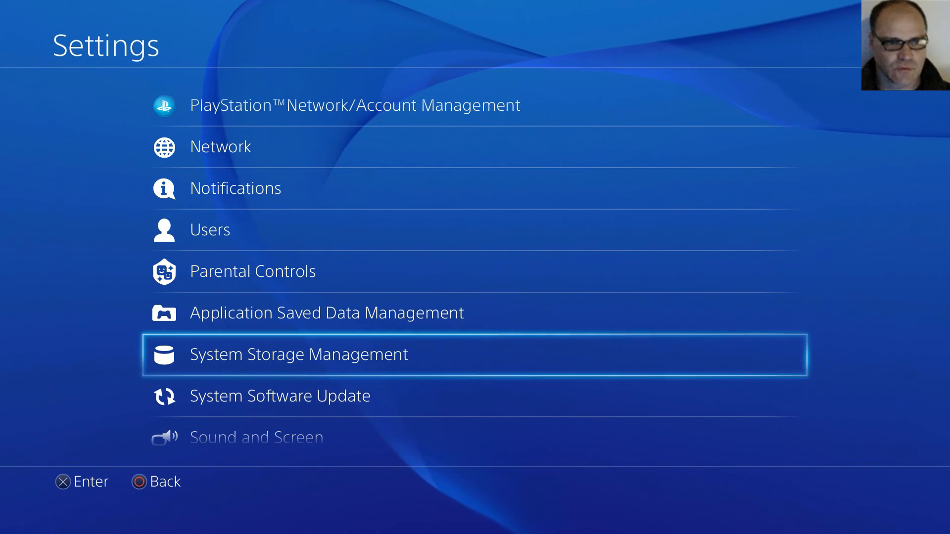
{"action": "scroll", "scroll_direction": "down", "scroll_amount": 3}
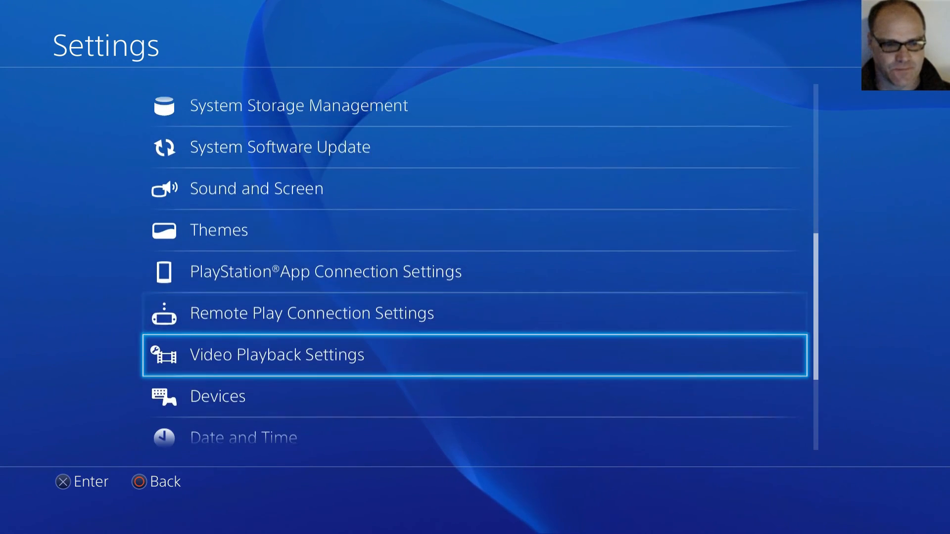
{"action": "scroll", "scroll_direction": "down", "scroll_amount": 3}
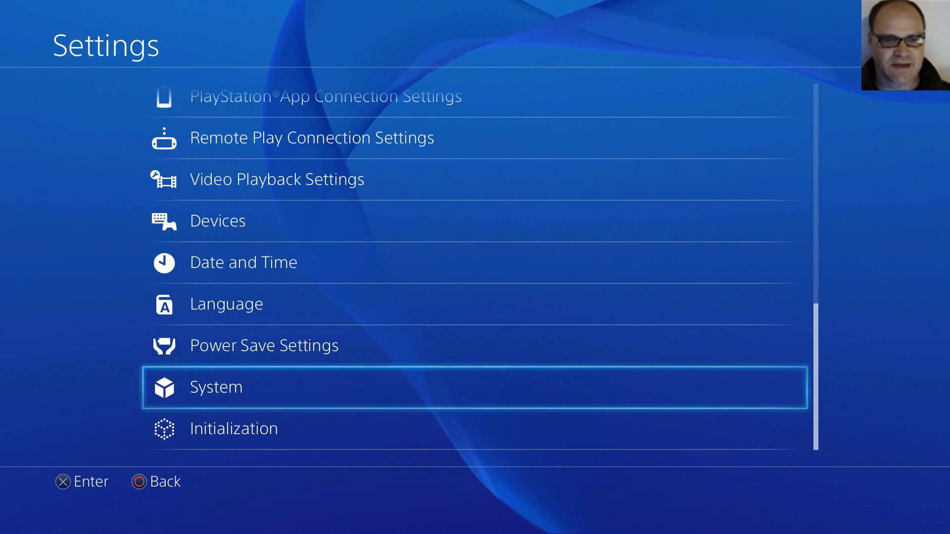
Step: Restore from the 1.06 GB backup dated 10/18/2015, agreeing to deactivate the console first
{"action": "left_click", "coordinate": [215, 387]}
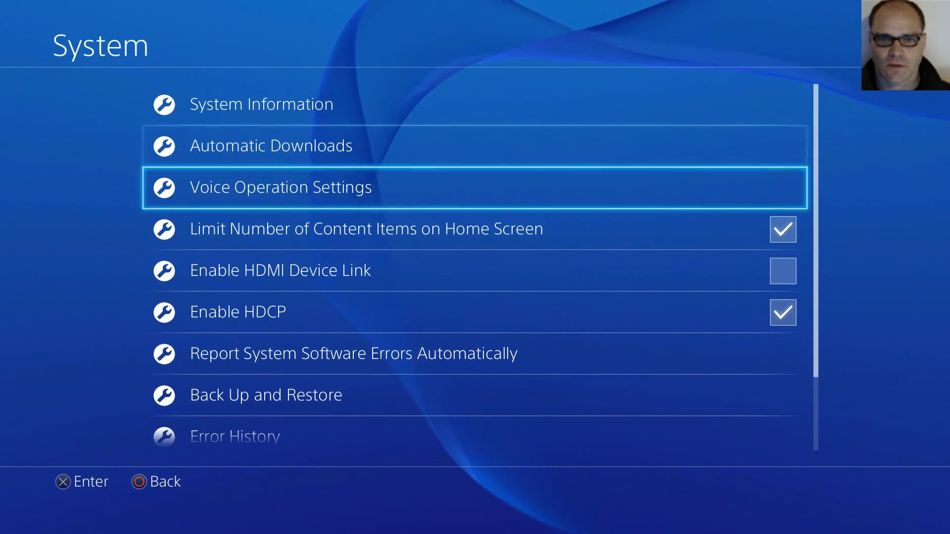
{"action": "left_click", "coordinate": [265, 395]}
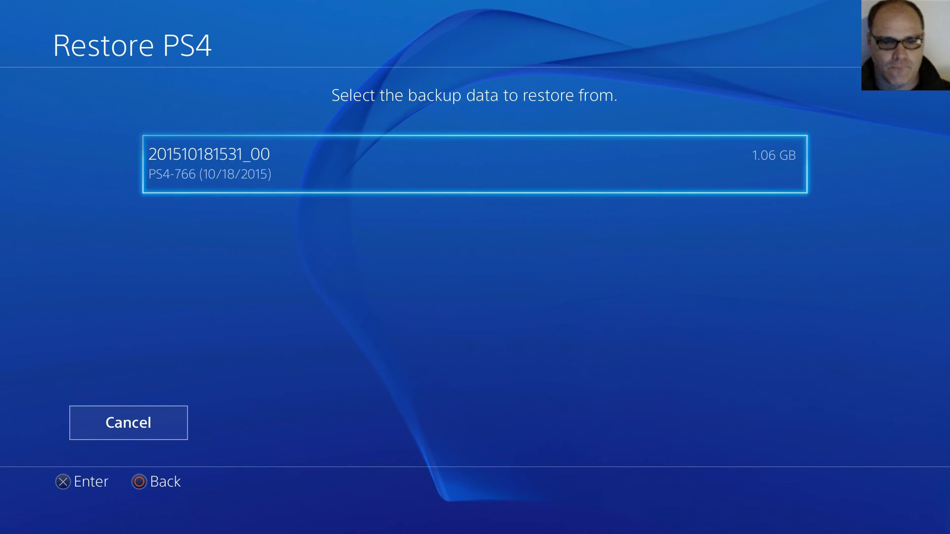
{"action": "left_click", "coordinate": [469, 165]}
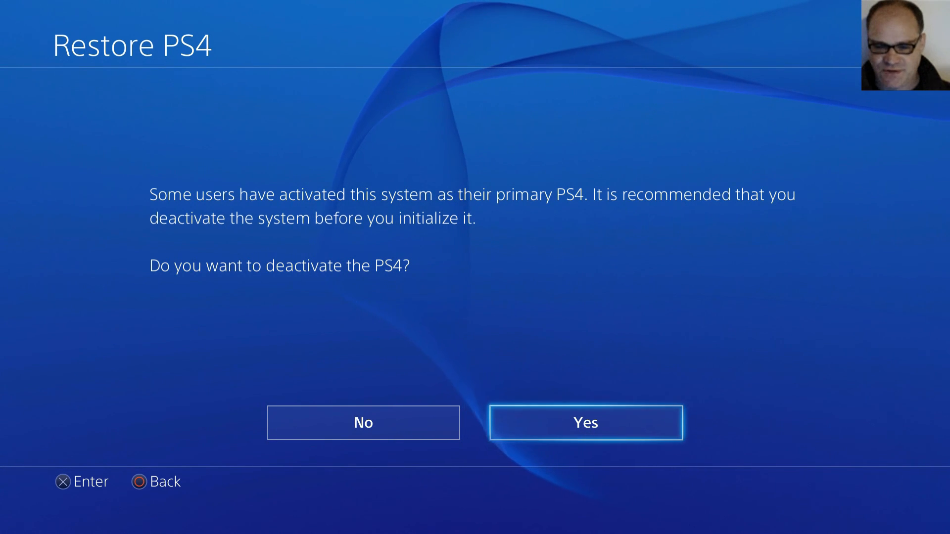
{"action": "left_click", "coordinate": [584, 422]}
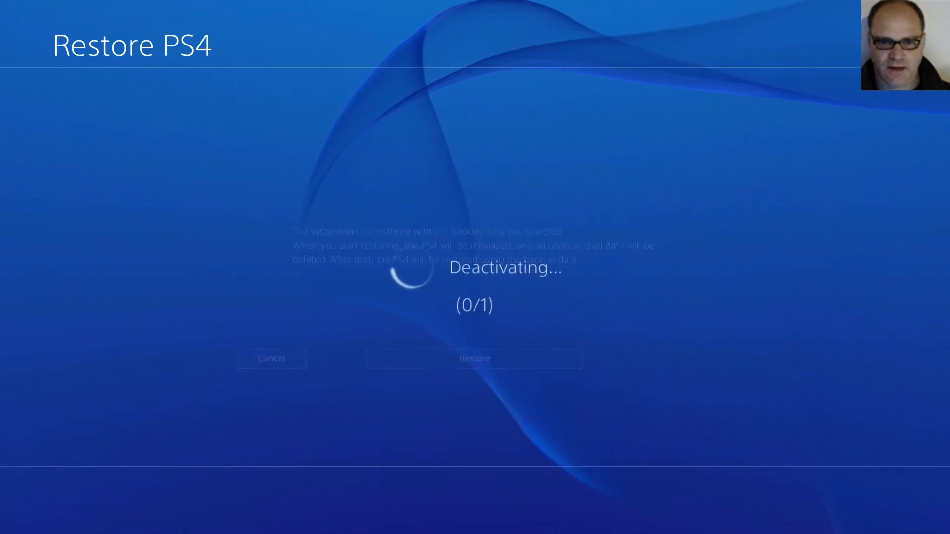